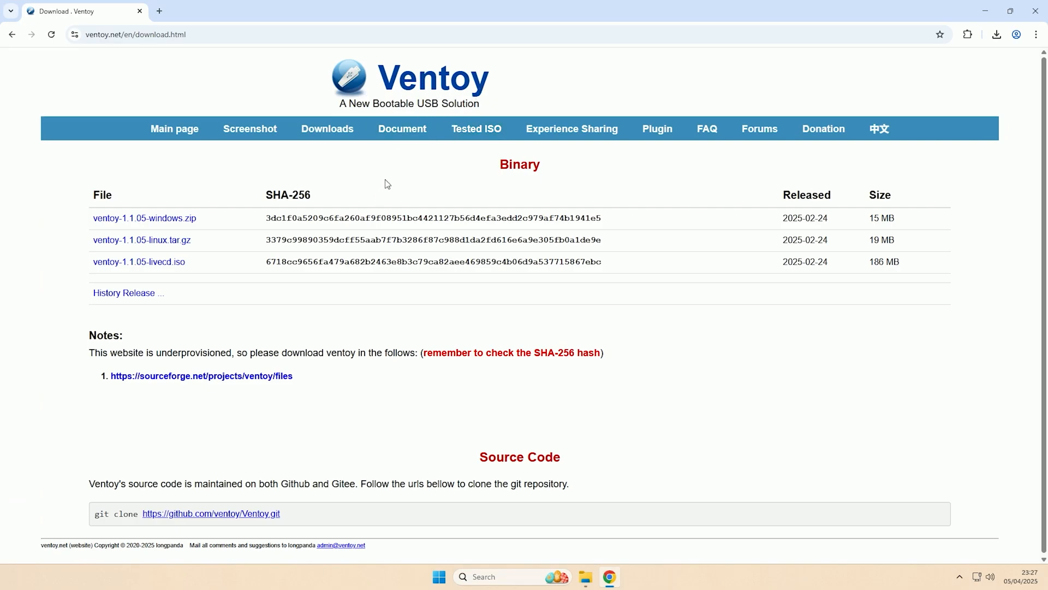
pyautogui.moveTo(272, 189)
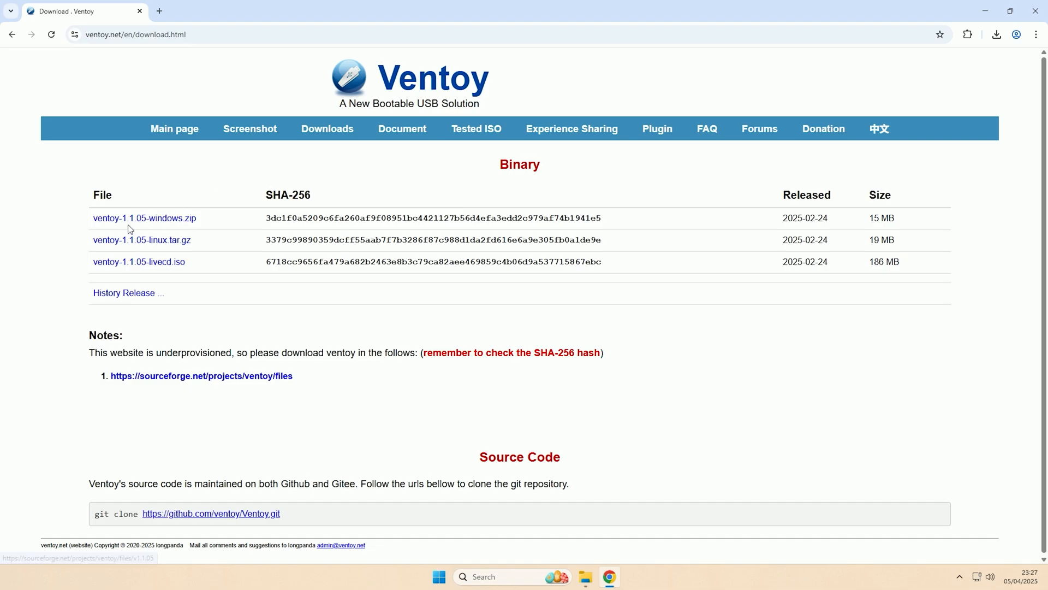
# Step: Download ventoy-1.1.05-windows.zip from the Binary table of the Ventoy download page
pyautogui.click(202, 376)
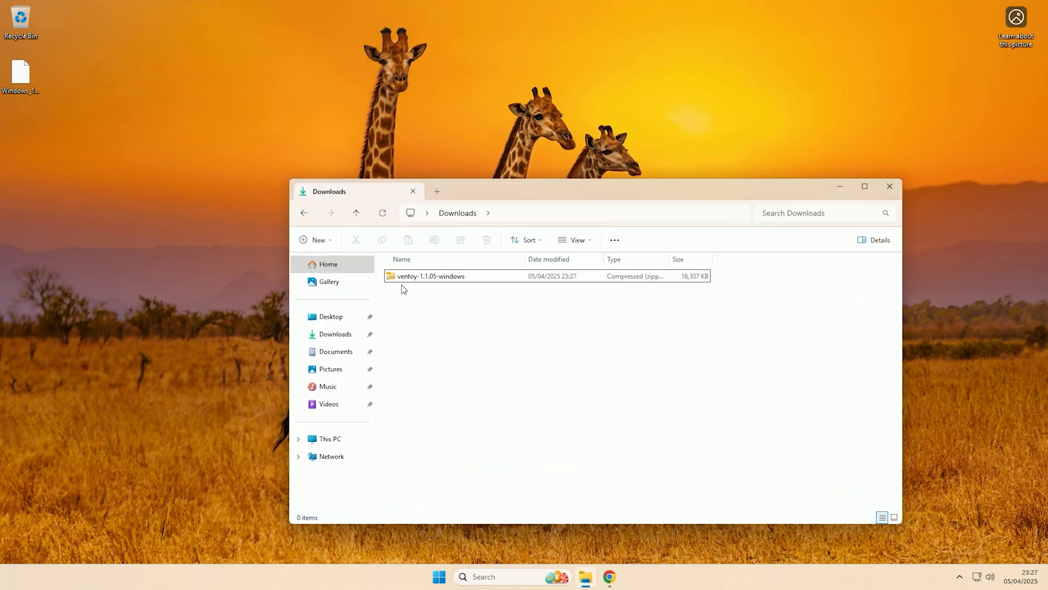
# Step: Extract the Ventoy zip, confirm the SanDisk USB drive under This PC, and enter the ventoy-1.1.05 folder
pyautogui.doubleClick(431, 276)
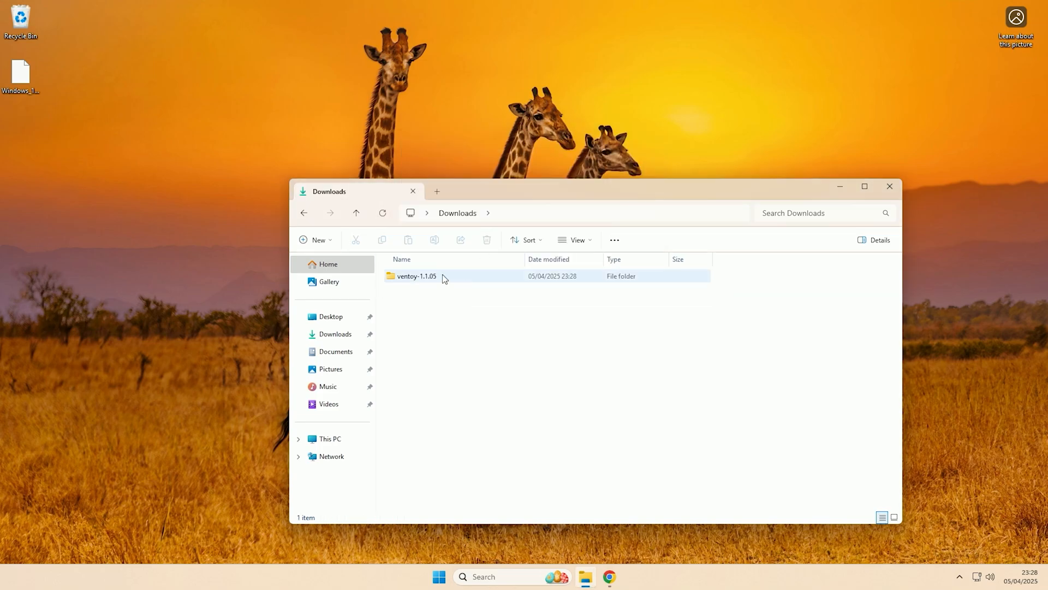
pyautogui.doubleClick(416, 275)
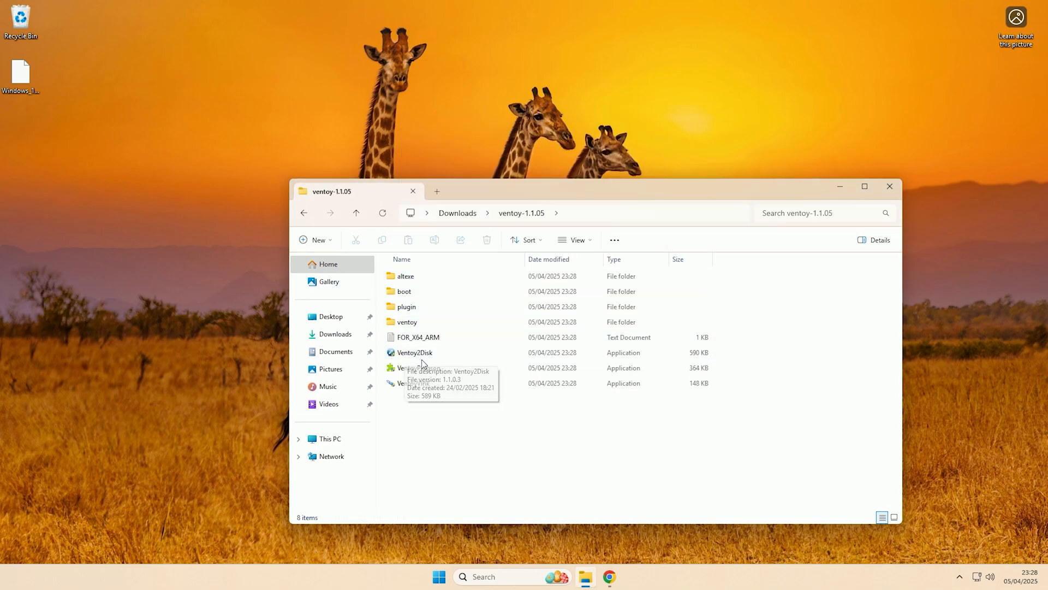
pyautogui.moveTo(425, 367)
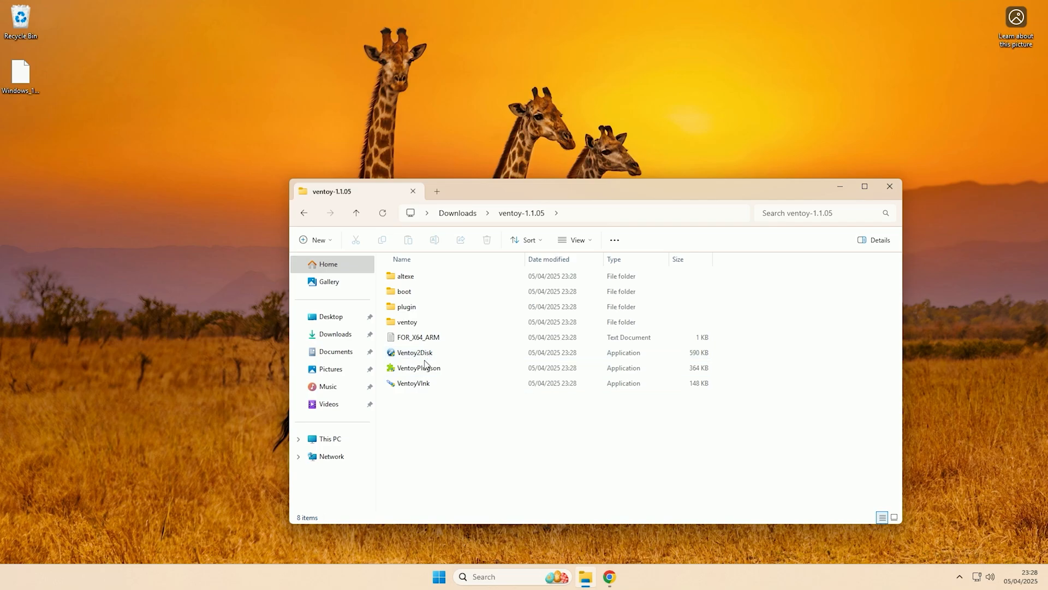
pyautogui.moveTo(471, 455)
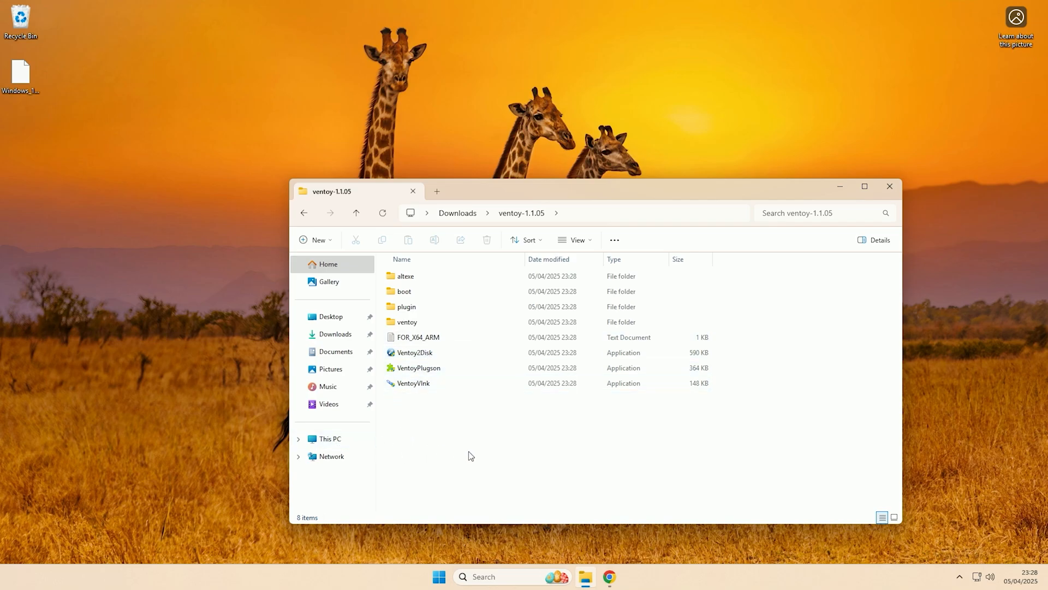
pyautogui.moveTo(454, 457)
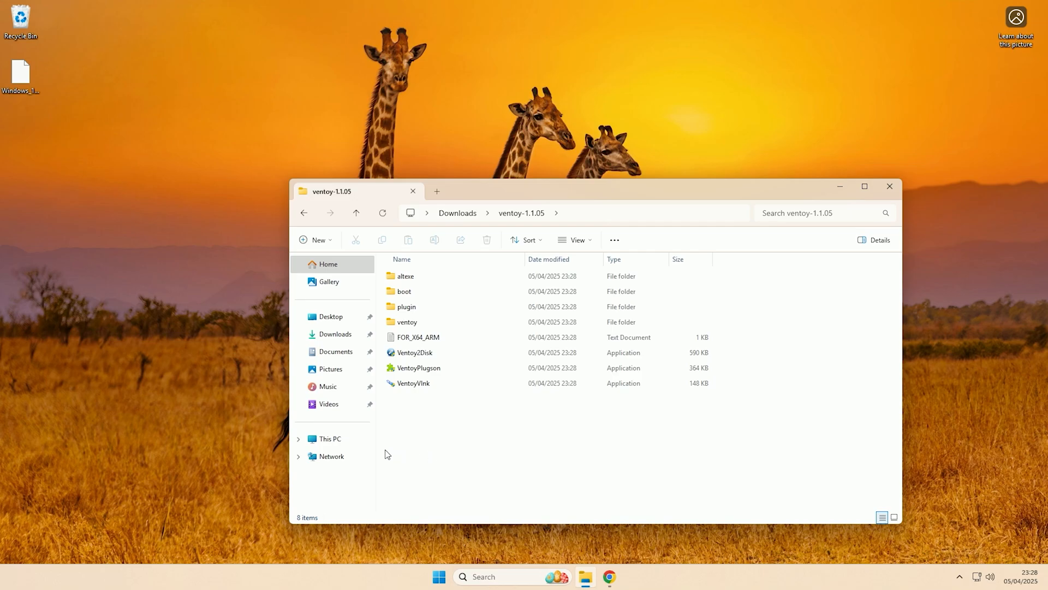
pyautogui.click(330, 438)
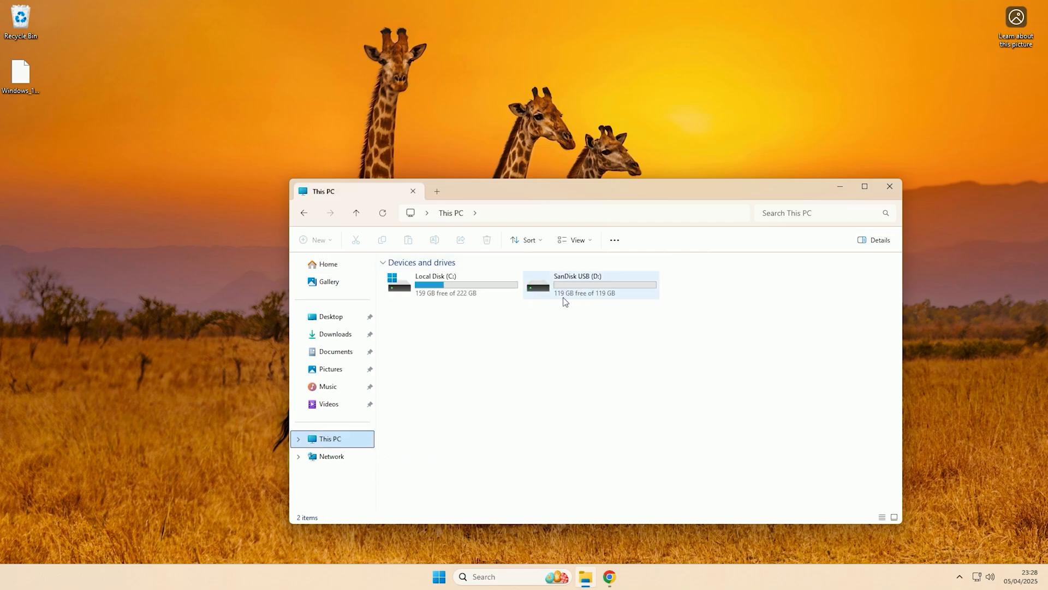
pyautogui.moveTo(562, 295)
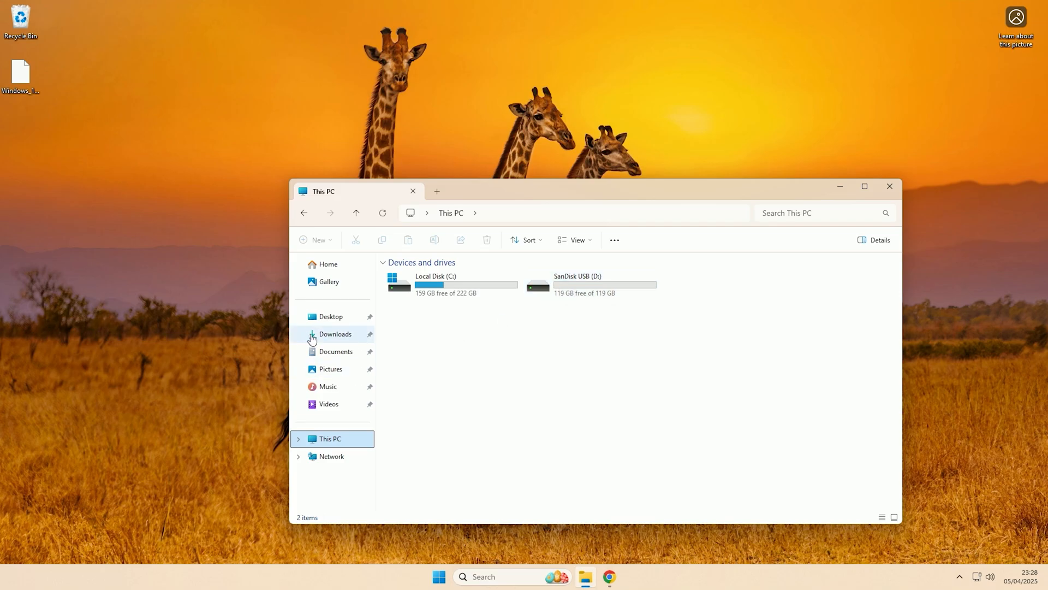
pyautogui.click(335, 333)
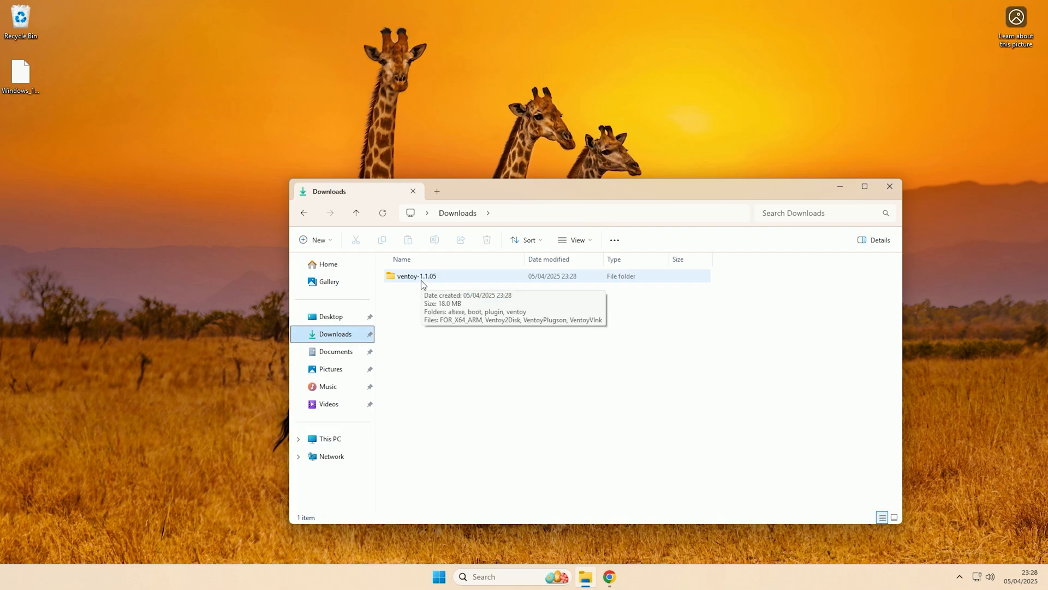
pyautogui.doubleClick(416, 275)
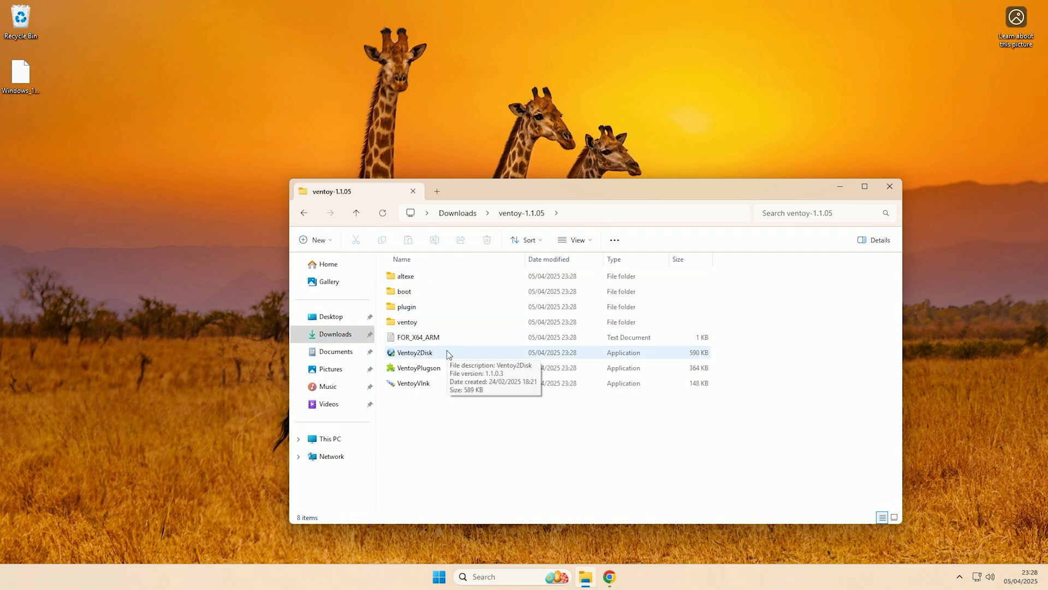
# Step: Launch Ventoy2Disk and choose D: [128GB] SanDisk Extreme Pro as the target device
pyautogui.click(415, 353)
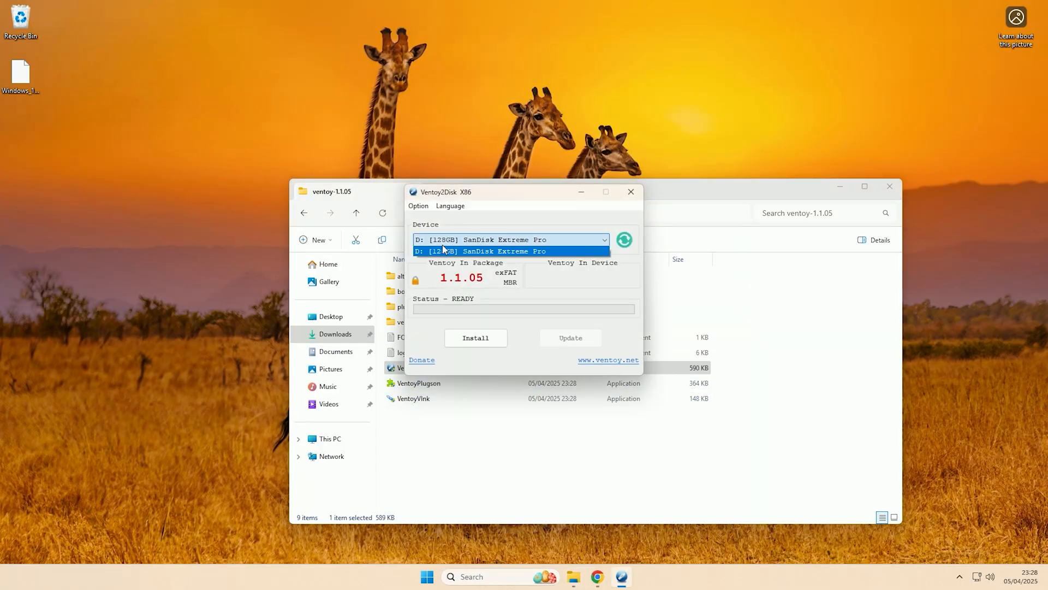
pyautogui.click(478, 250)
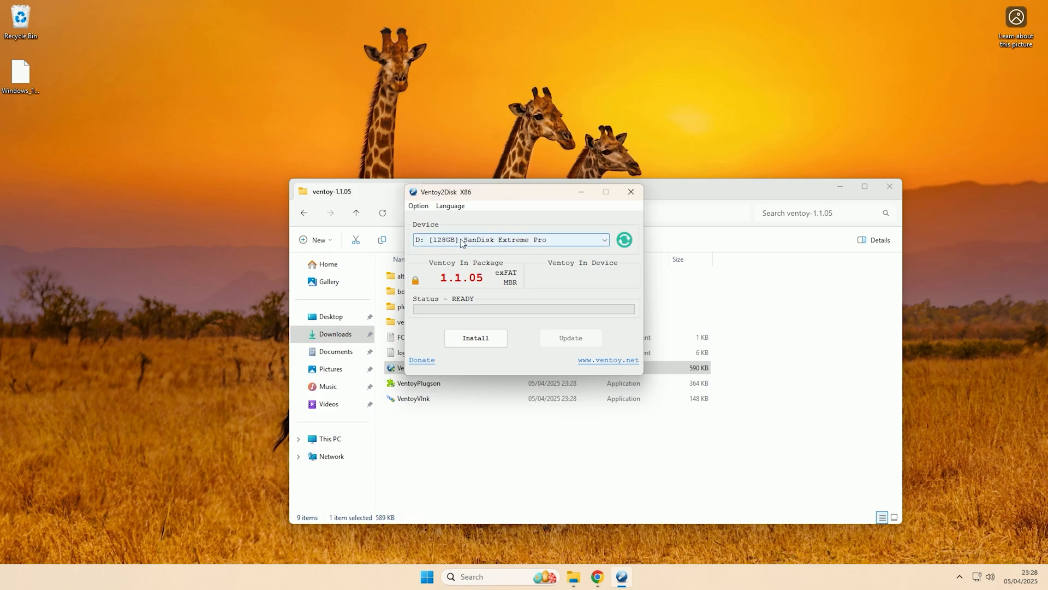
pyautogui.click(602, 239)
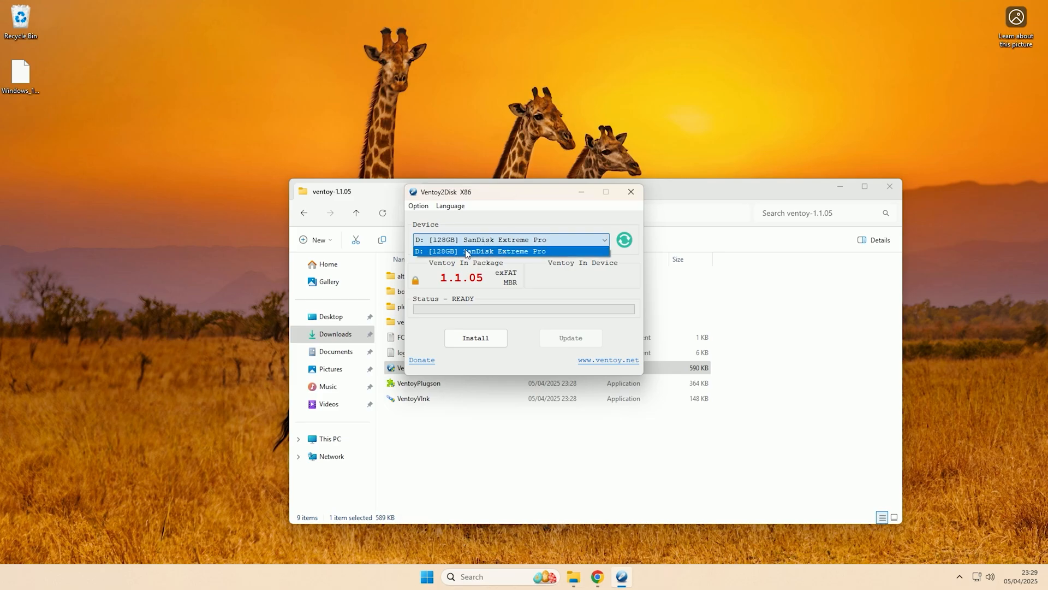
pyautogui.click(508, 251)
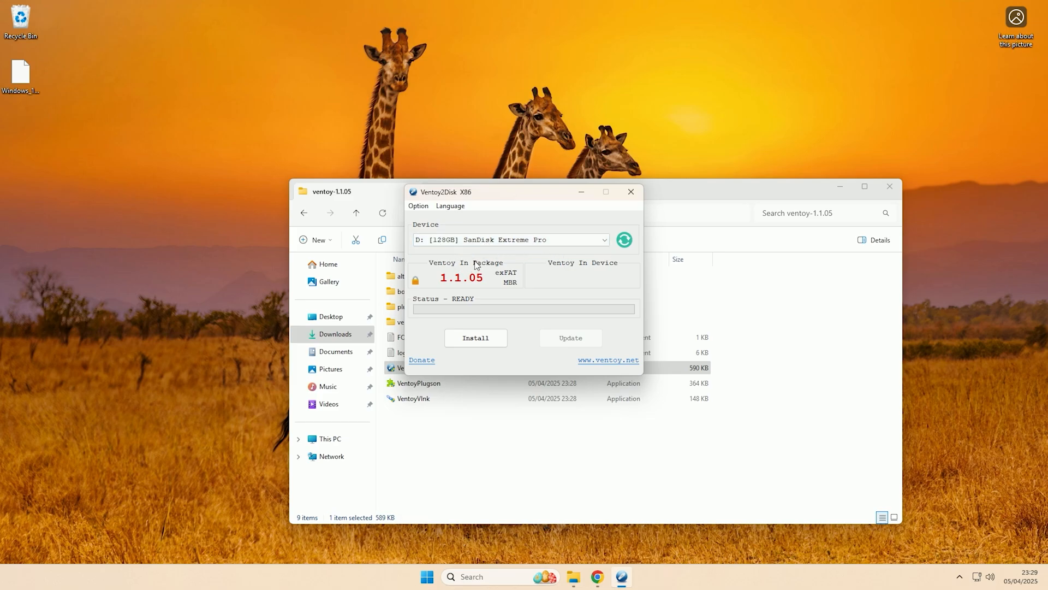
# Step: Install Ventoy onto the SanDisk drive, confirming both format warnings
pyautogui.click(475, 338)
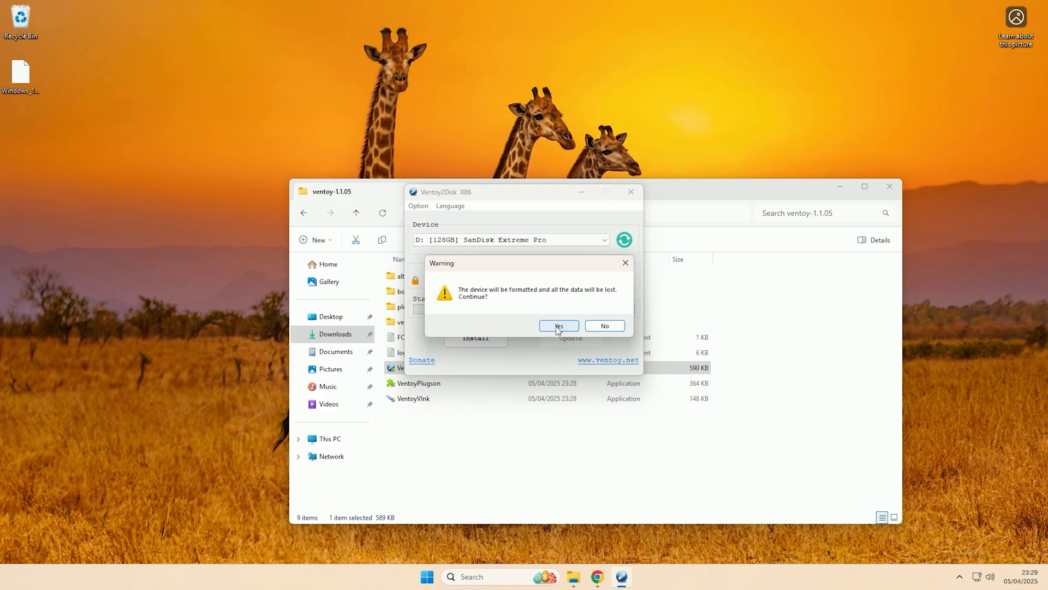
pyautogui.click(558, 326)
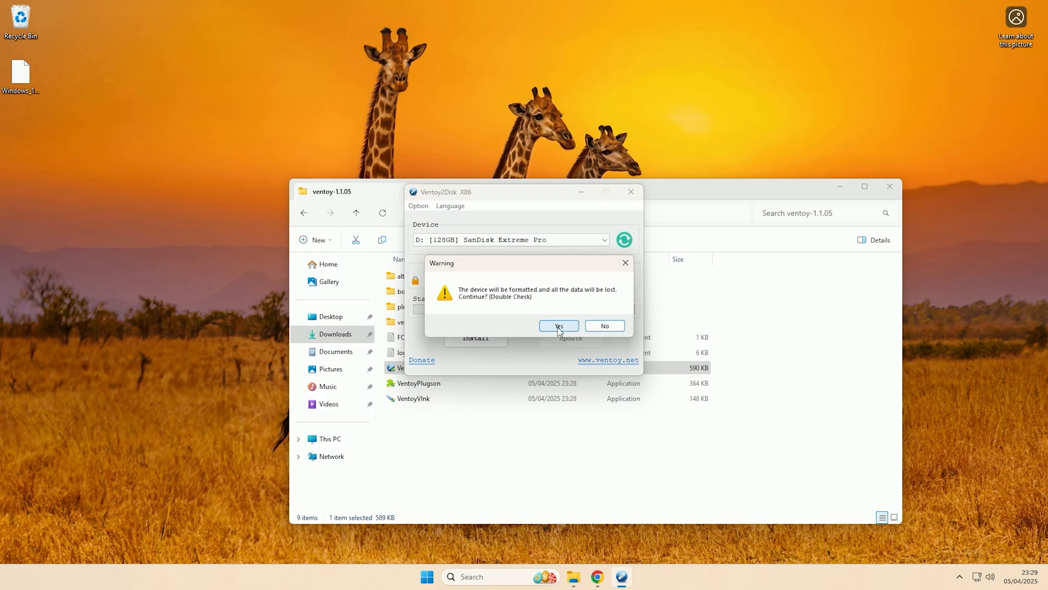
pyautogui.click(558, 326)
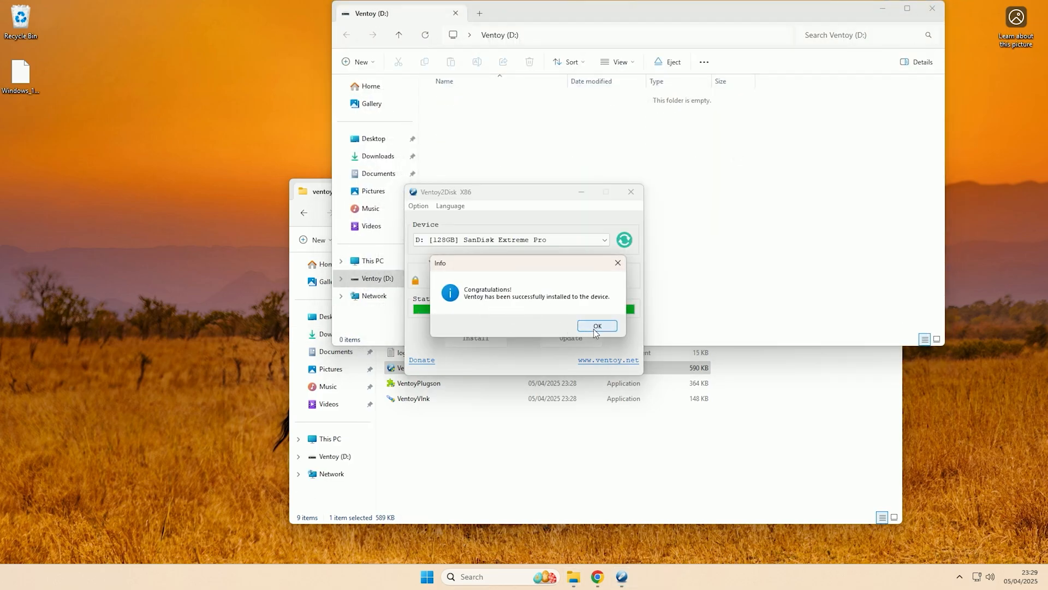
# Step: Acknowledge the success message and view the empty Ventoy (D:) drive with 119 GB free
pyautogui.click(596, 325)
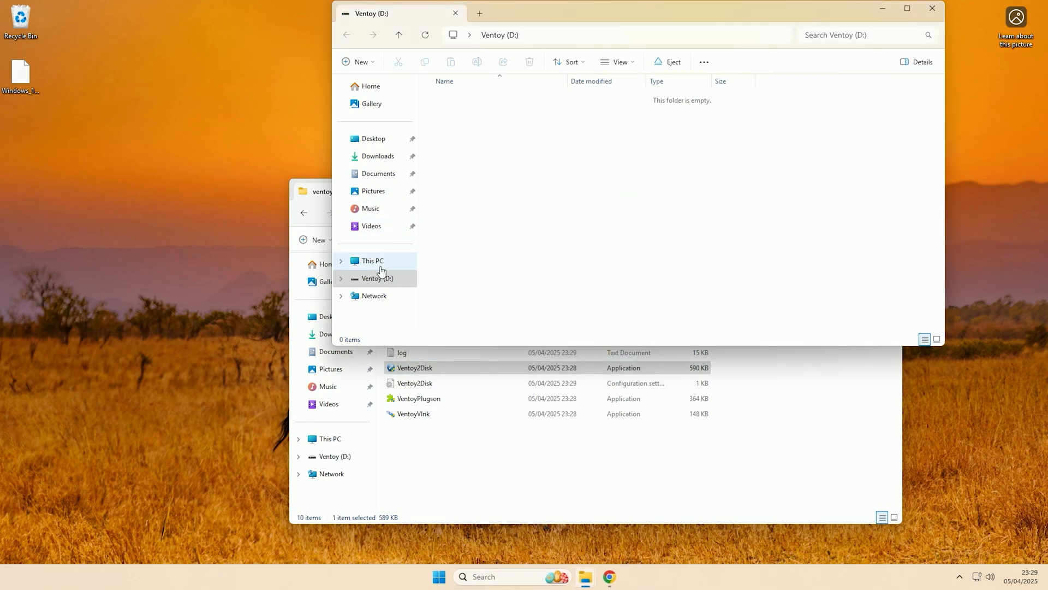
pyautogui.click(372, 261)
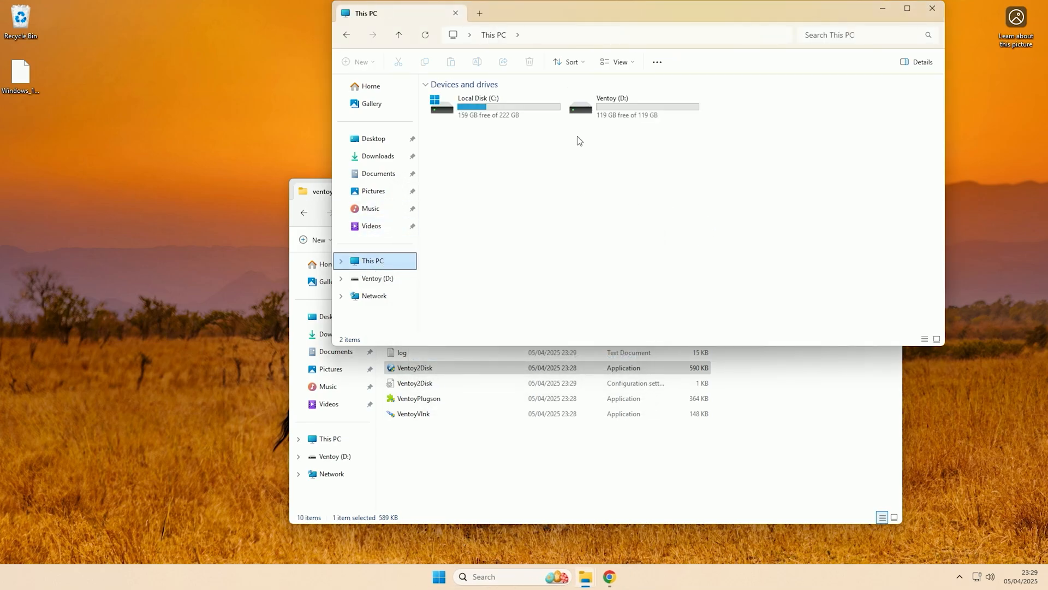
pyautogui.moveTo(638, 97)
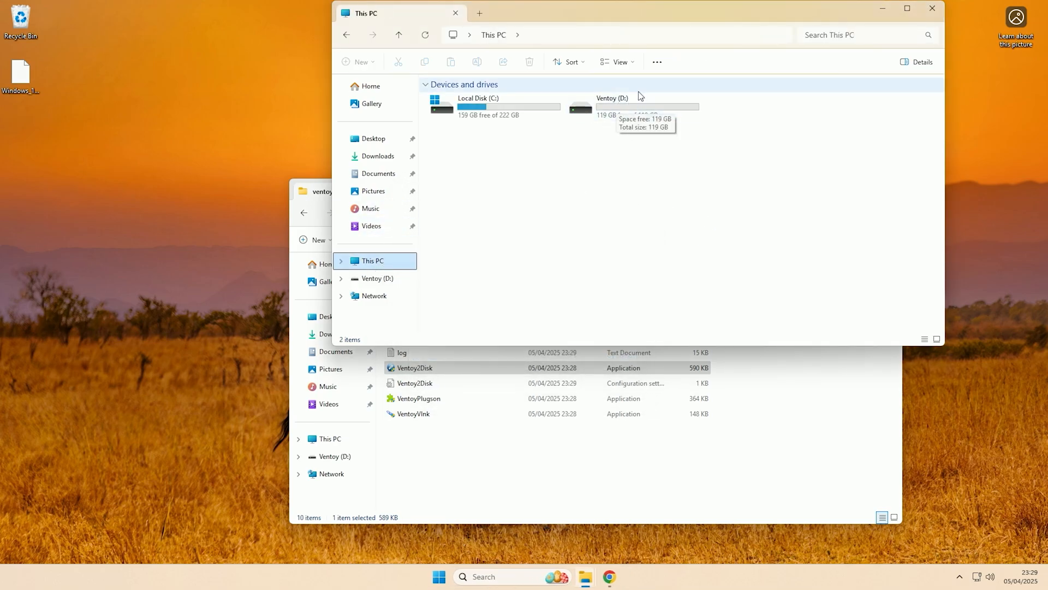
pyautogui.doubleClick(612, 107)
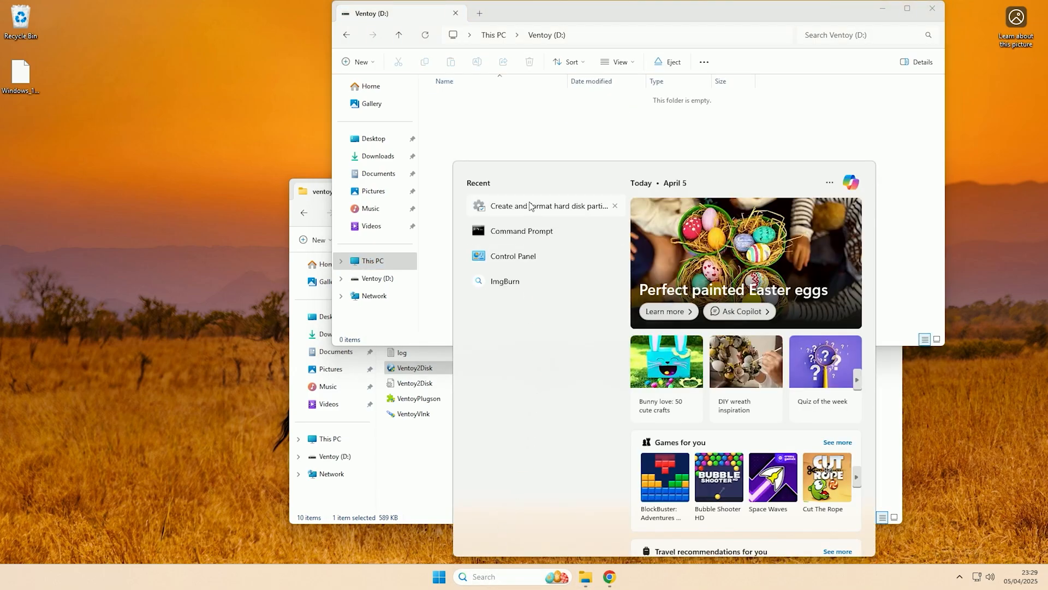
# Step: Launch Disk Management to see the 119 GB exFAT Ventoy and 32 MB VTOYEFI partitions
pyautogui.click(544, 205)
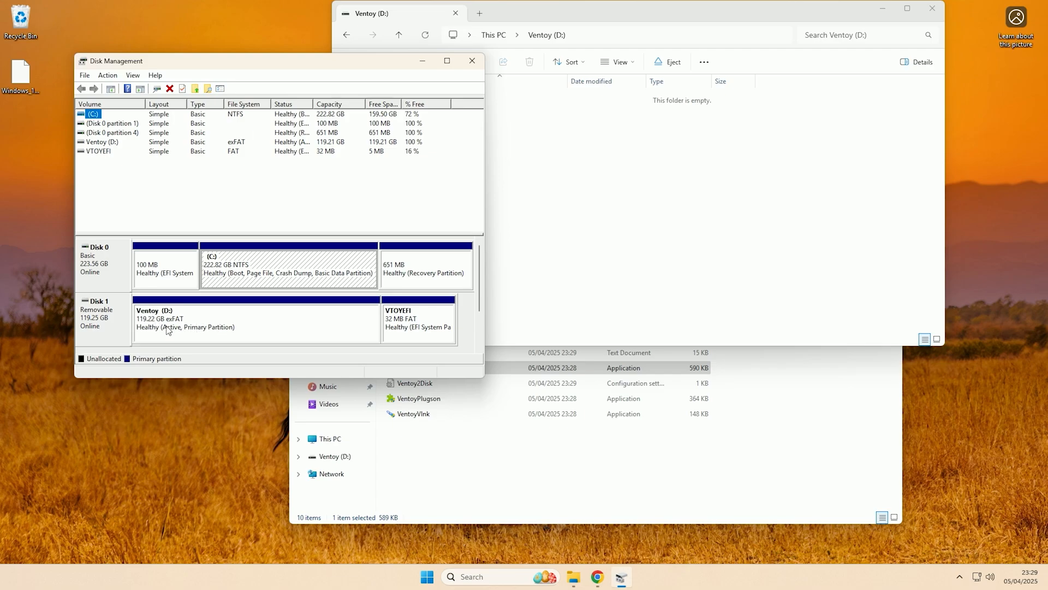
pyautogui.moveTo(246, 343)
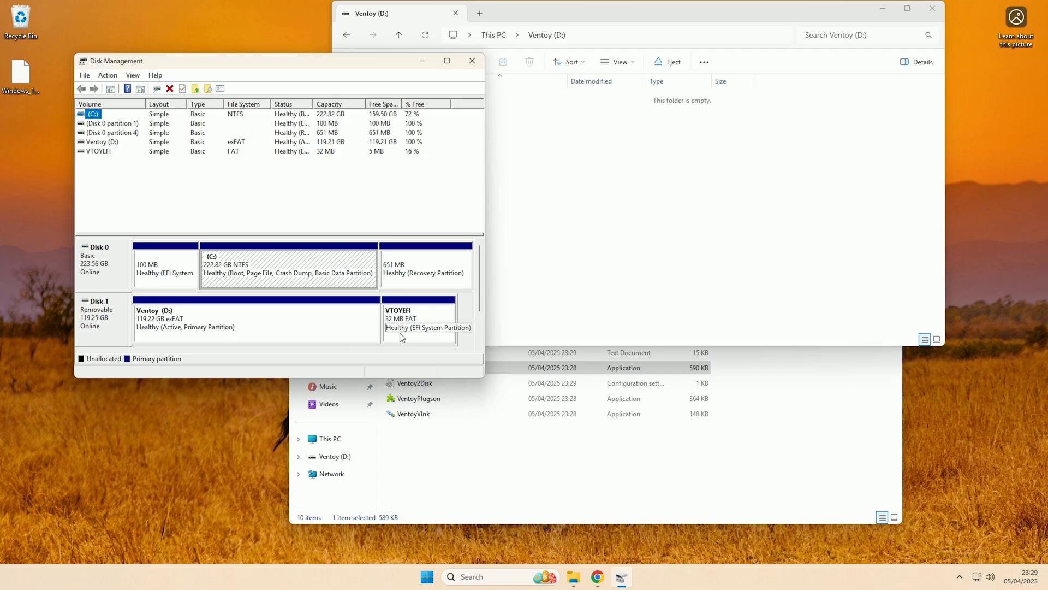
pyautogui.moveTo(377, 323)
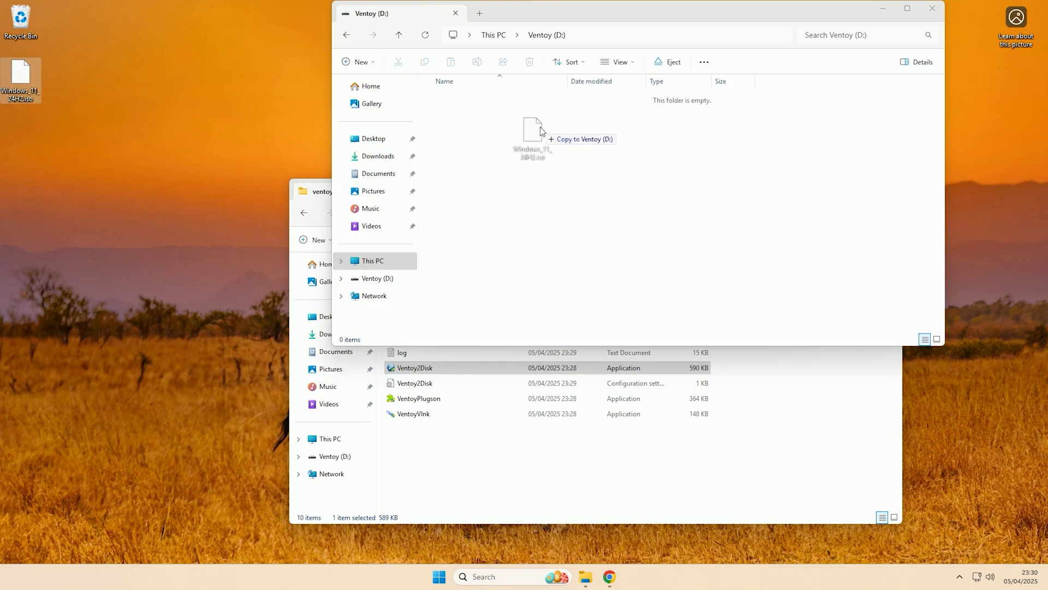
# Step: Copy Windows_11_24H2.iso from the desktop onto the Ventoy (D:) drive
pyautogui.moveTo(22, 74); pyautogui.dragTo(533, 134)
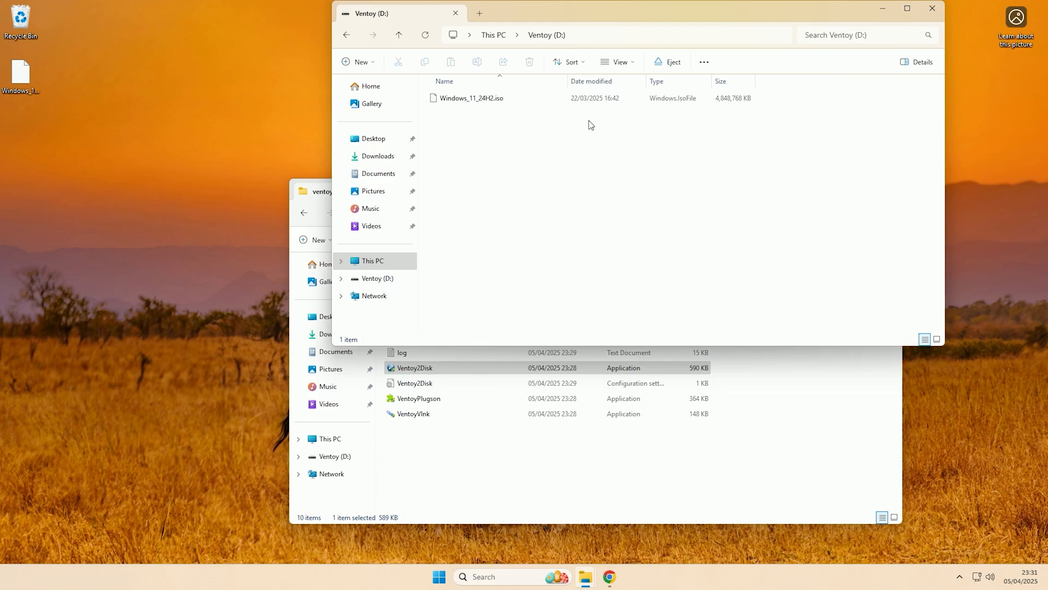
pyautogui.moveTo(747, 113)
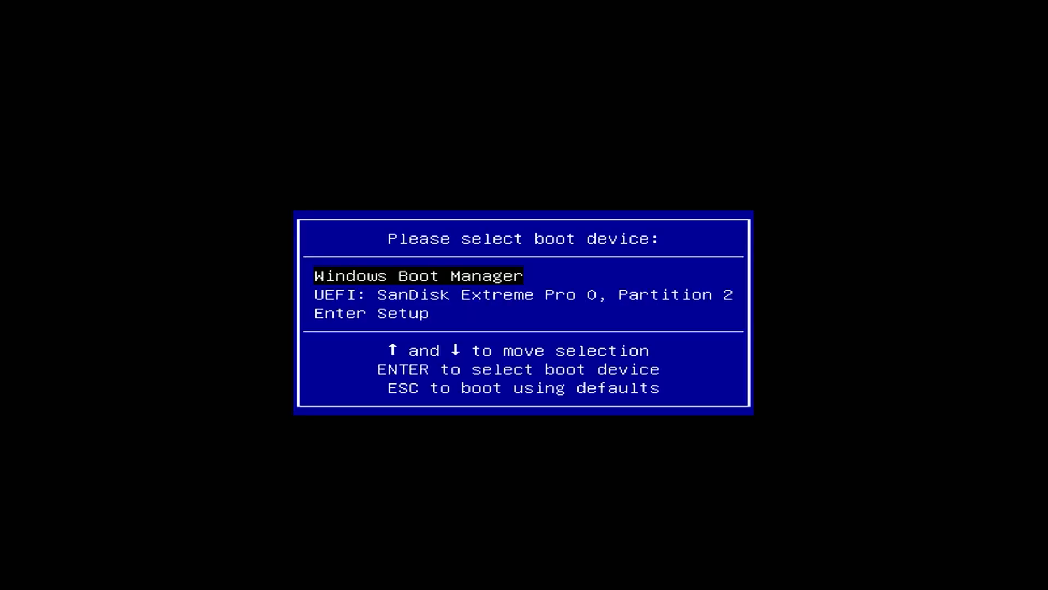
# Step: Boot Windows_11_24H2.iso from the SanDisk Extreme Pro via Ventoy, then quit Windows 11 Setup
pyautogui.press('Down')
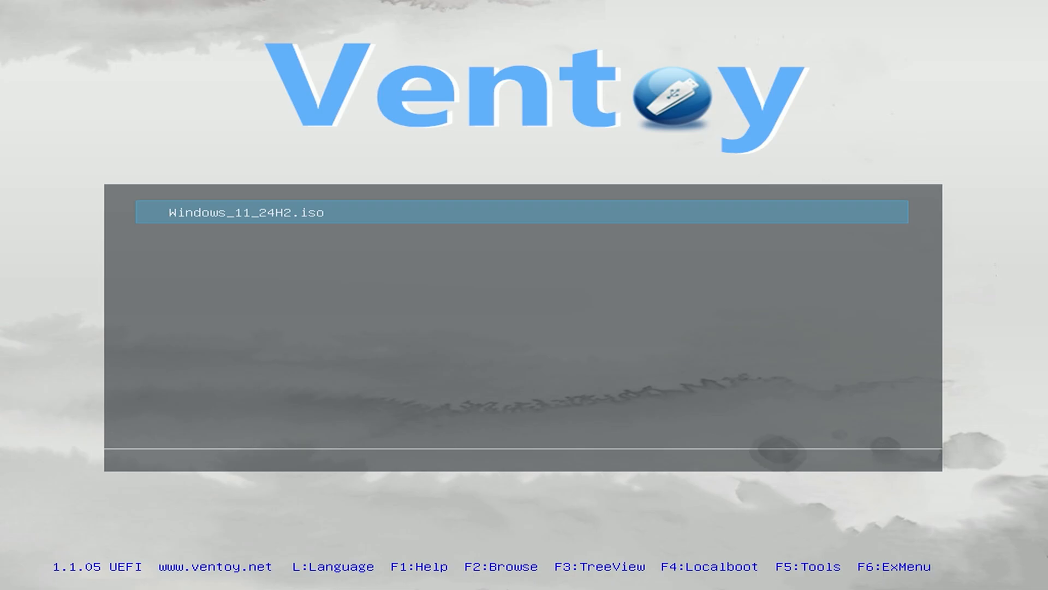
pyautogui.press('enter')
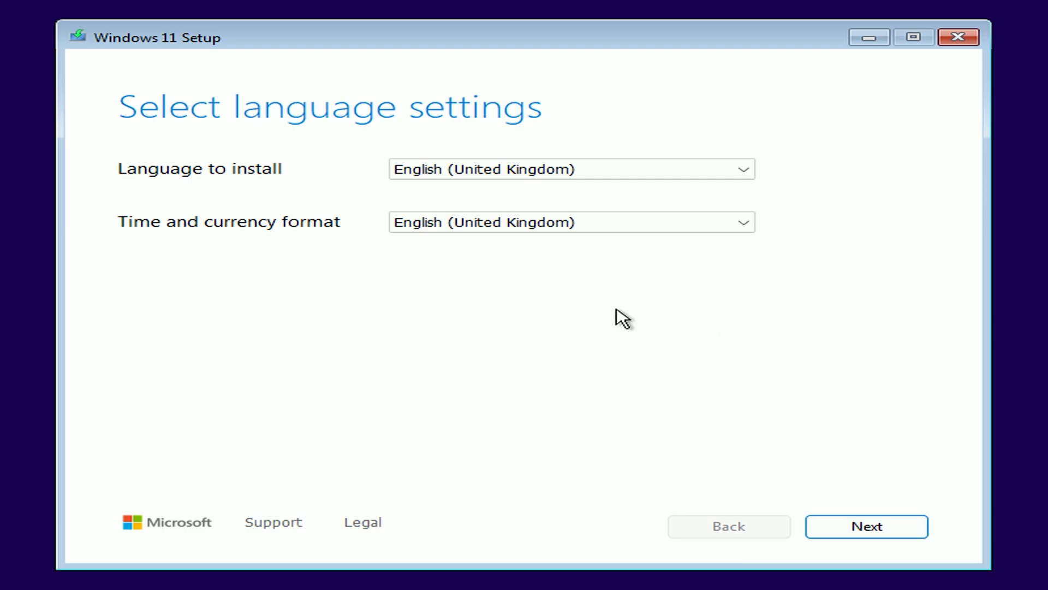
pyautogui.moveTo(738, 202)
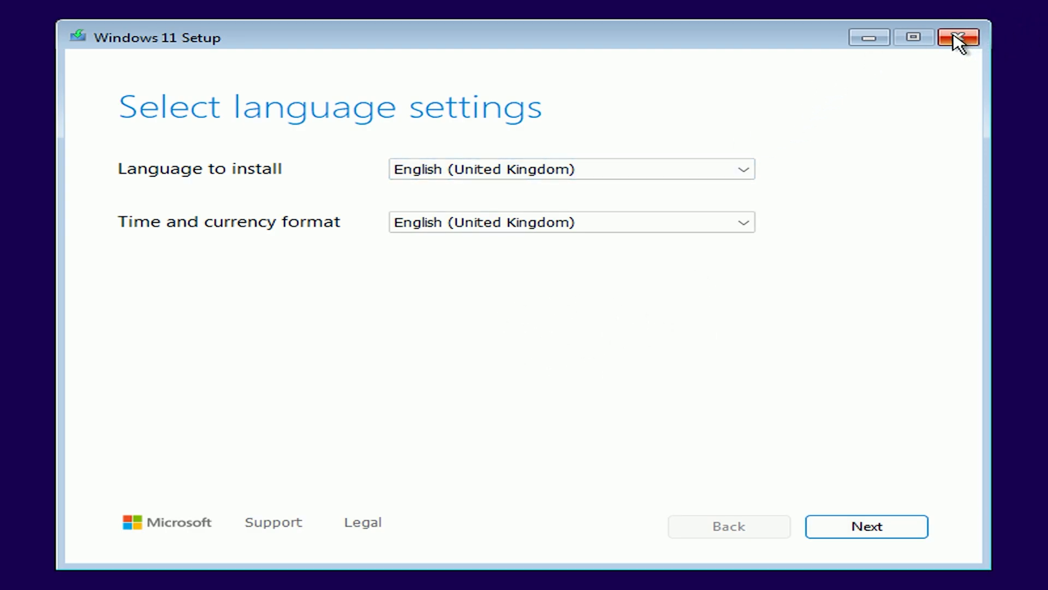
pyautogui.moveTo(959, 39)
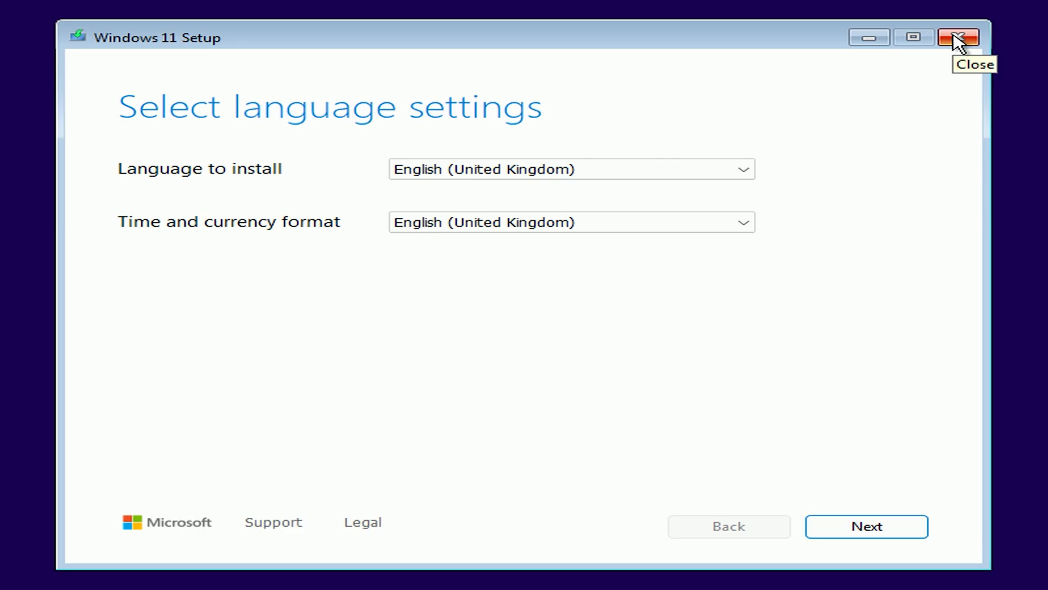
pyautogui.click(959, 38)
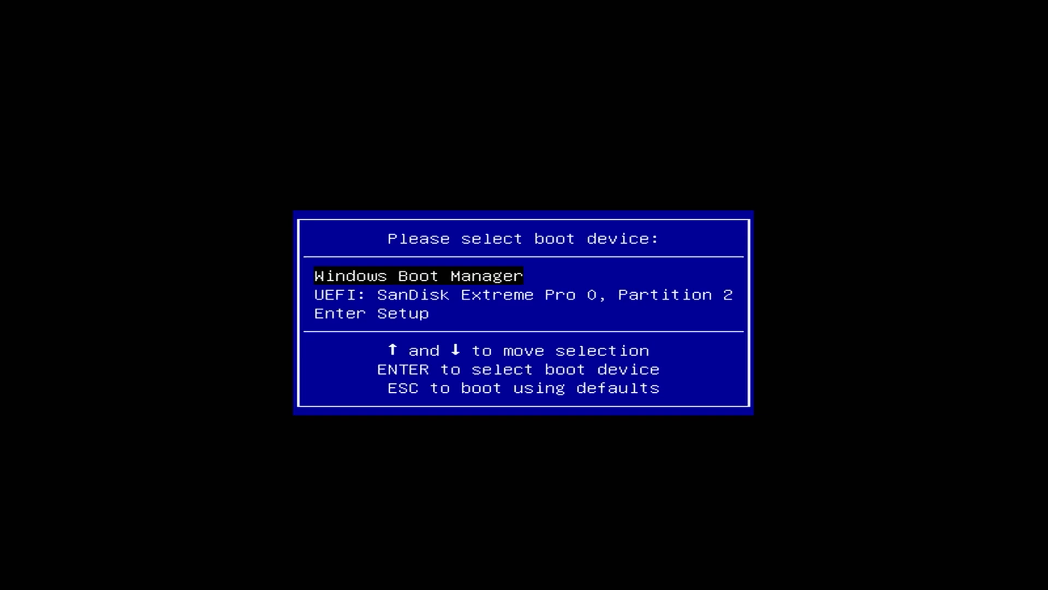
# Step: Boot Linuxmint_22.1_Cinnamon_64bit.iso from the SanDisk drive, reaching its GRUB menu
pyautogui.press('enter')
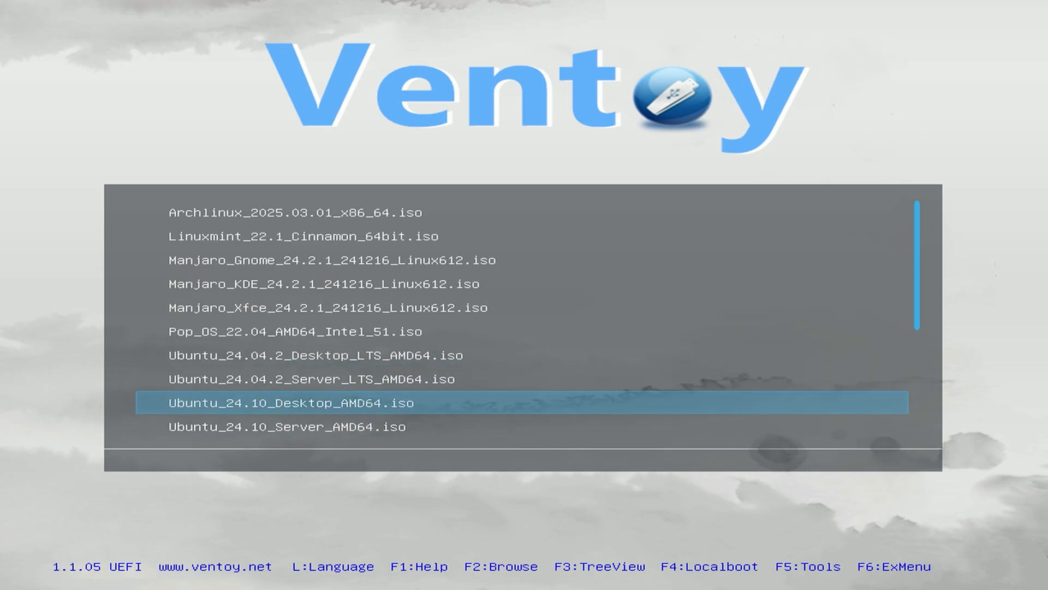
pyautogui.press('Up')
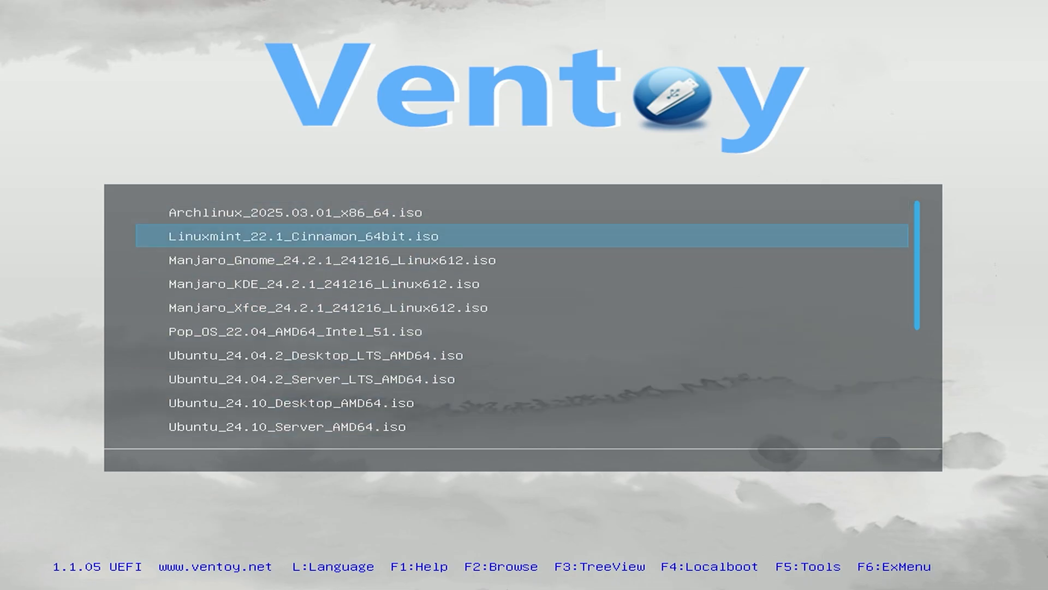
pyautogui.press('enter')
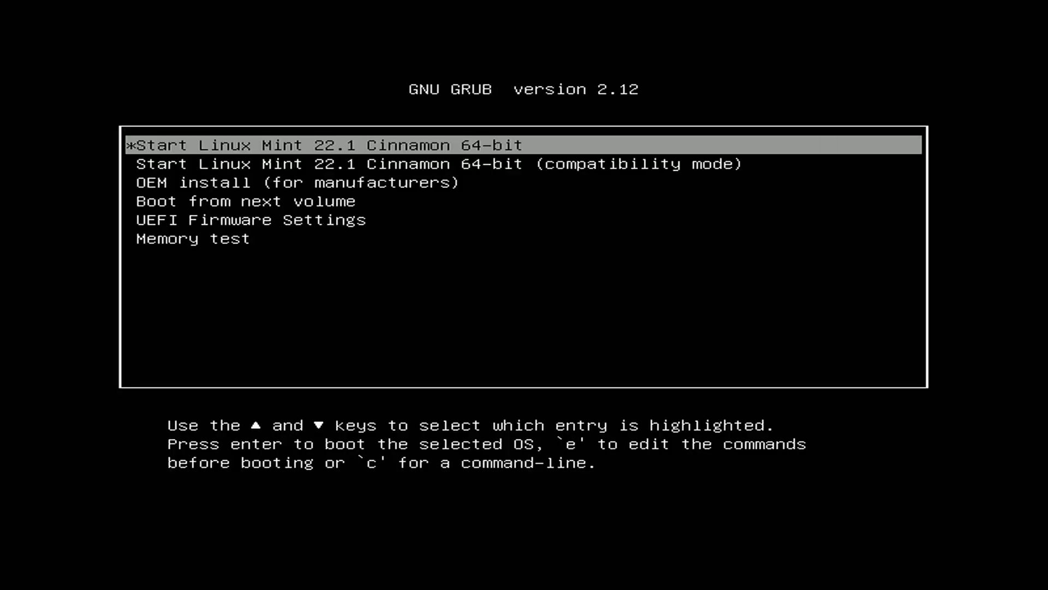